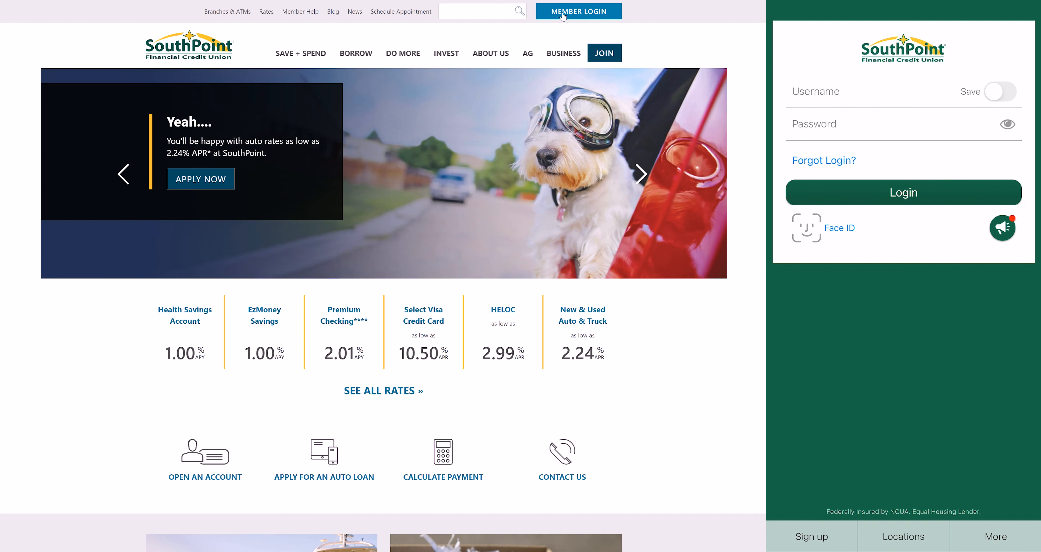
From Member Login, choose 'First time logging in?' to reach the Secure Sign Up form.
{"action": "left_click", "coordinate": [579, 11]}
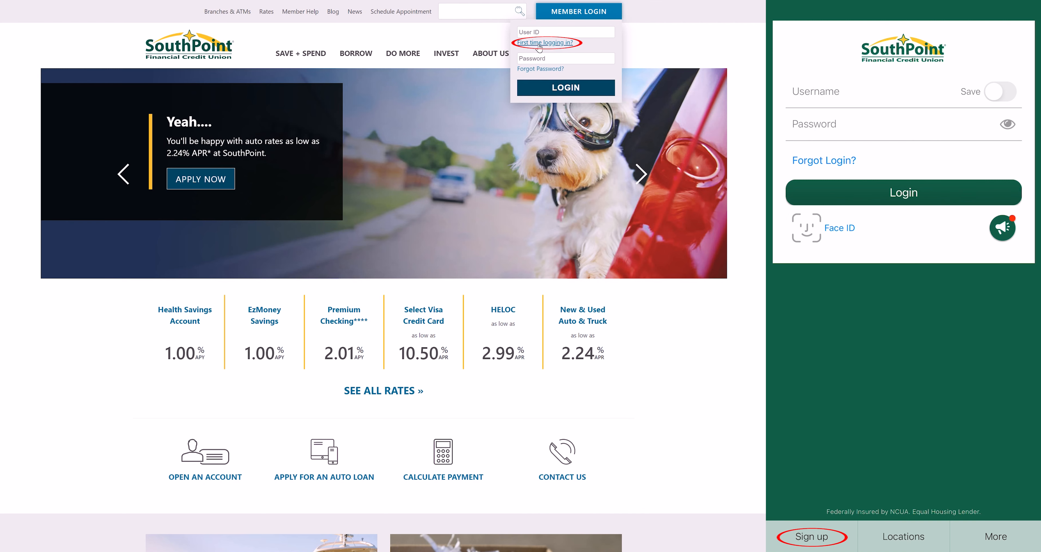
{"action": "left_click", "coordinate": [811, 537]}
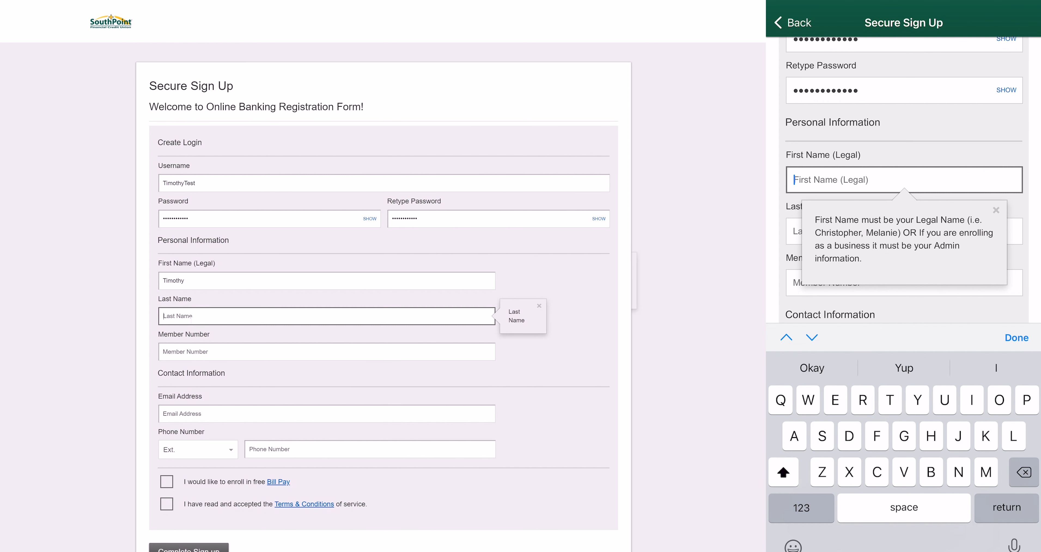
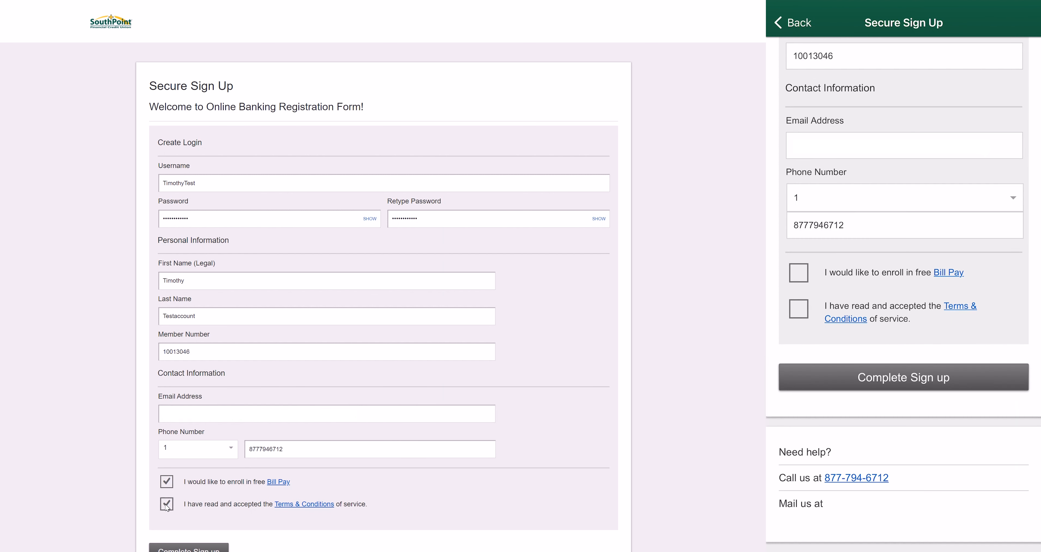
{"action": "left_click", "coordinate": [189, 510]}
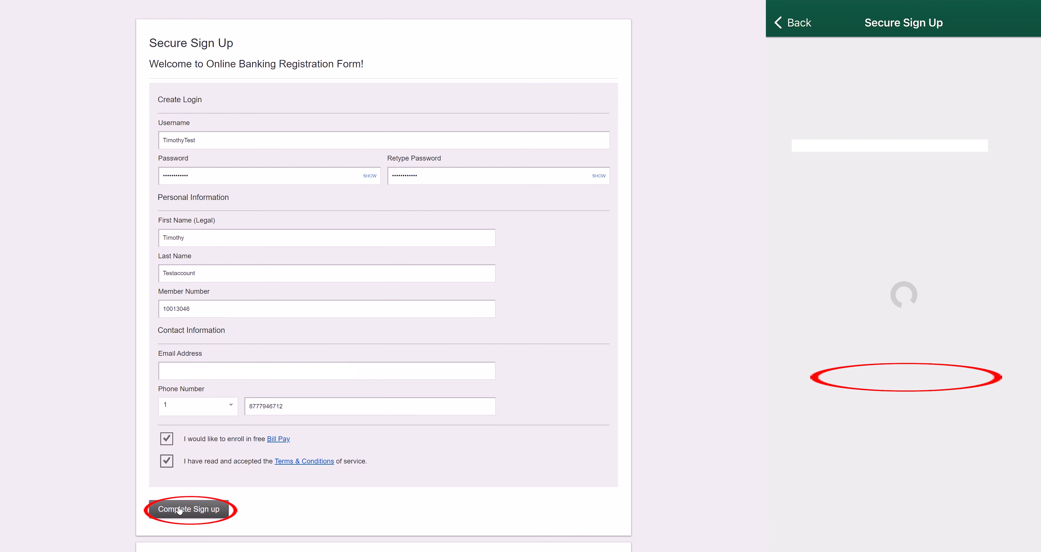
{"action": "left_click", "coordinate": [189, 510]}
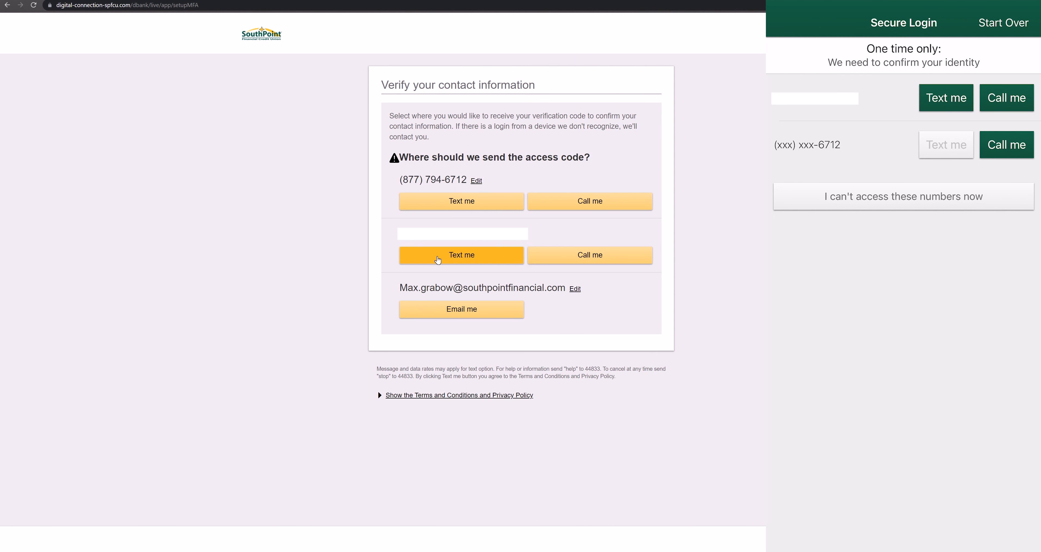
Have the identity verification code sent by text message.
{"action": "left_click", "coordinate": [461, 255]}
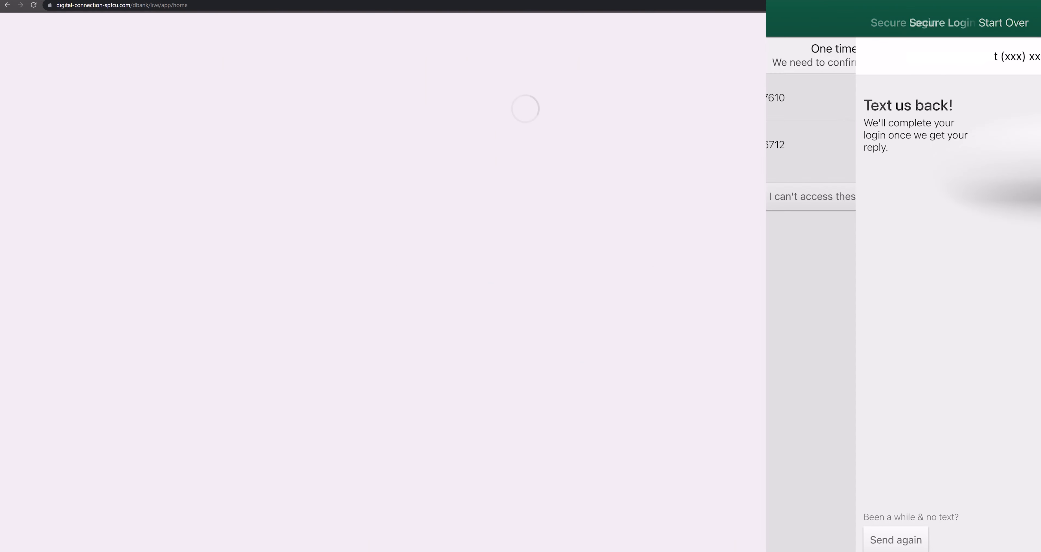